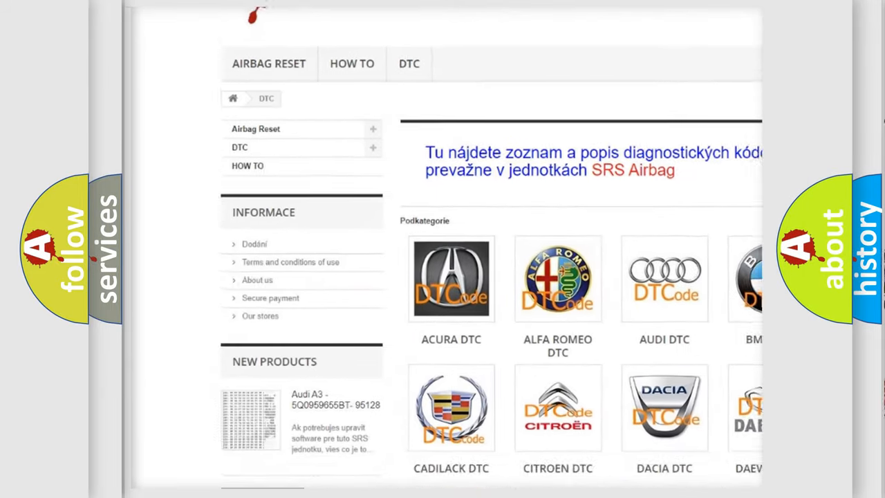
Step: Scroll the DTC brand grid down to MAZDA DTC and through the Mazda code list
scroll("down", 3)
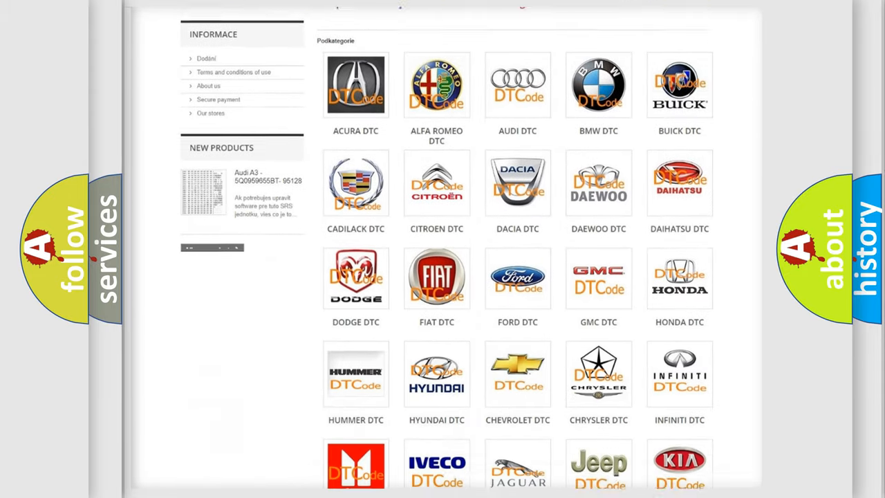
scroll("down", 3)
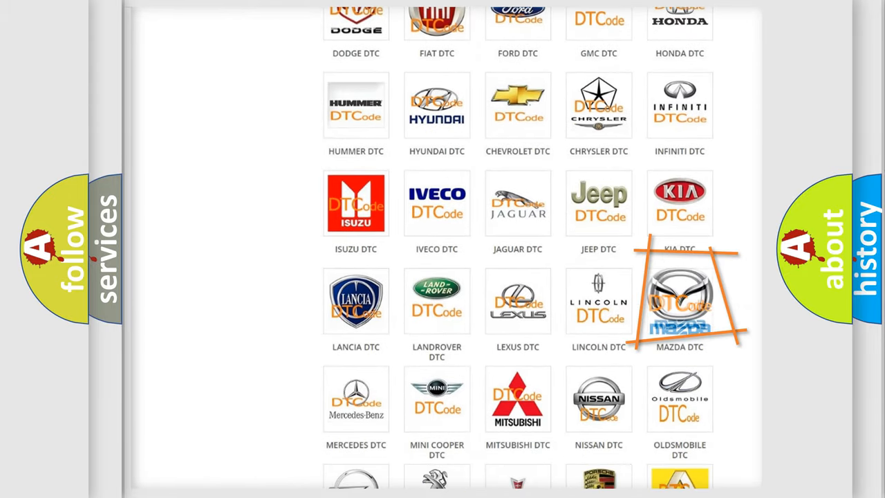
mouse_move(679, 299)
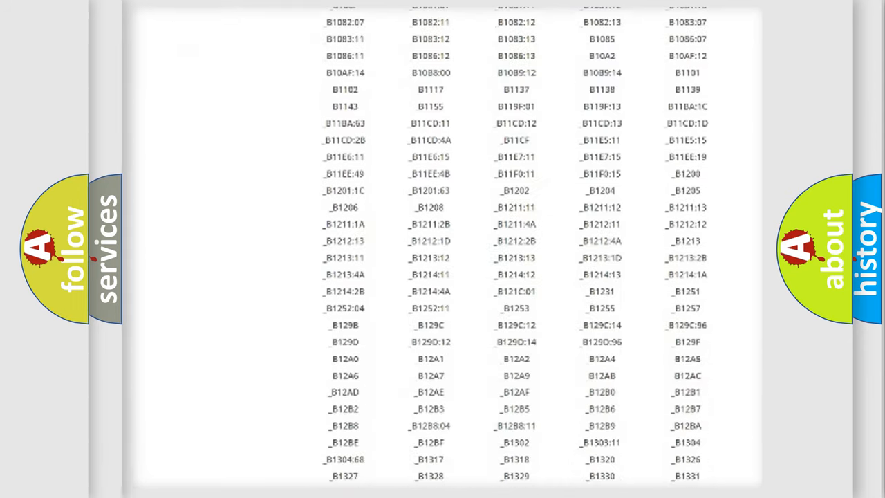
scroll("down", 3)
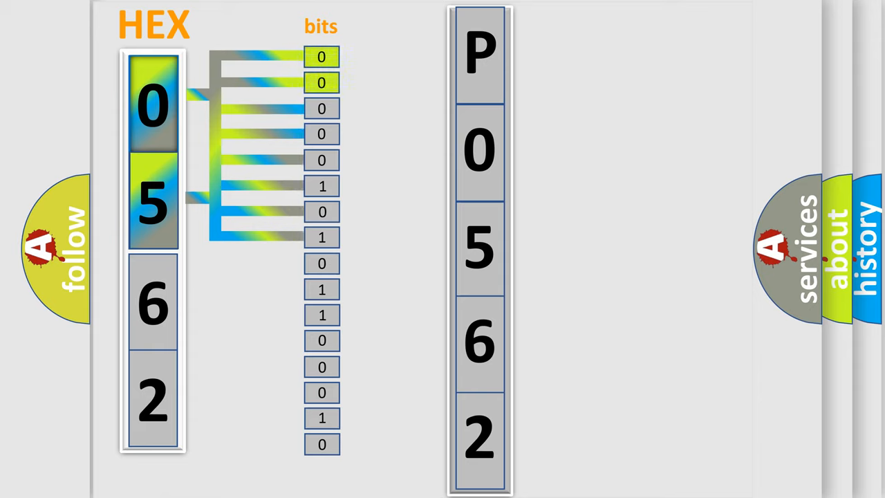
Step: Play the animation mapping hex digits 0, 5, 6, 2 to their bits and to P0562
left_click(482, 52)
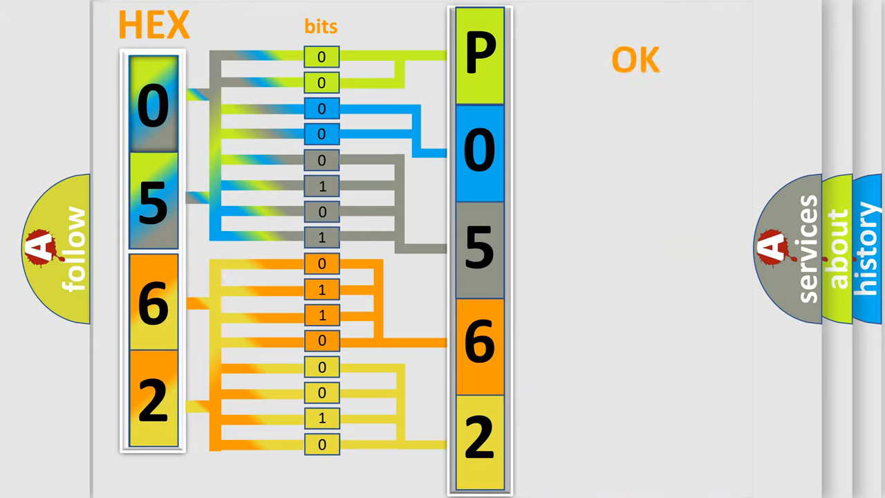
Step: Advance to the Mazda P0562 card: PCM receives an implausible CAN C signal from the ABS module
left_click(636, 61)
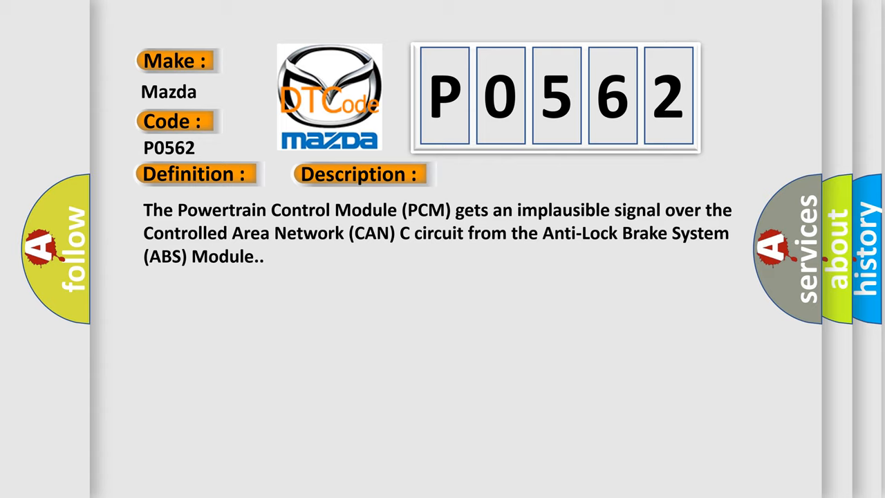
Step: Advance to the Cause slide: ABS module DTC, CAN C bus shorted or open, ABS module, PCM
left_click(502, 174)
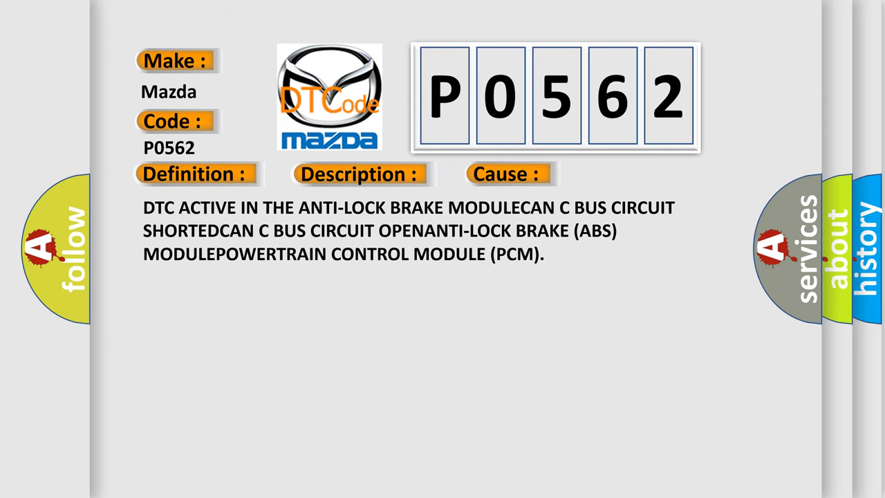